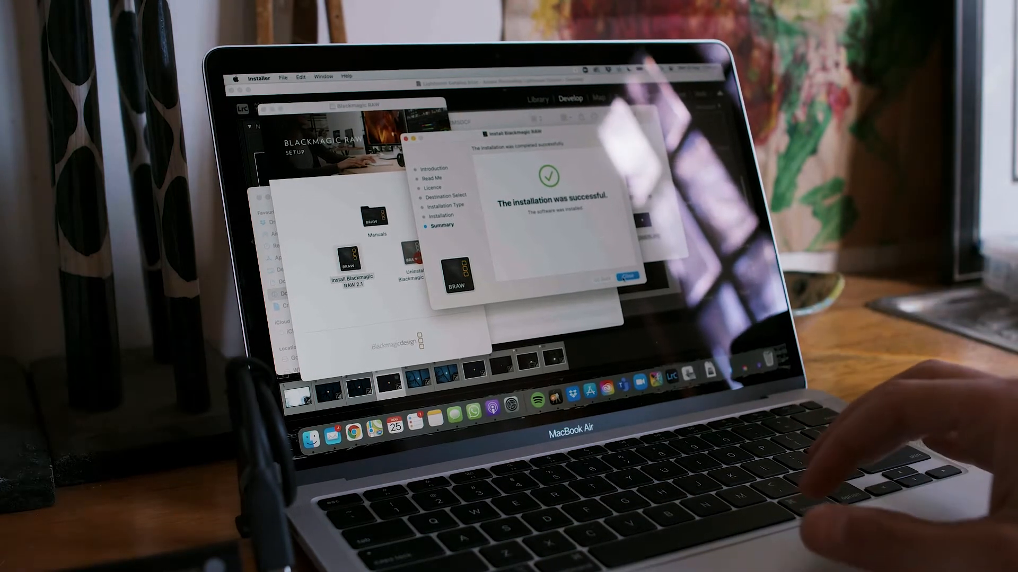
Step: Close the installer after Blackmagic RAW 2.1 reports a successful installation
{"action": "left_click", "coordinate": [625, 275]}
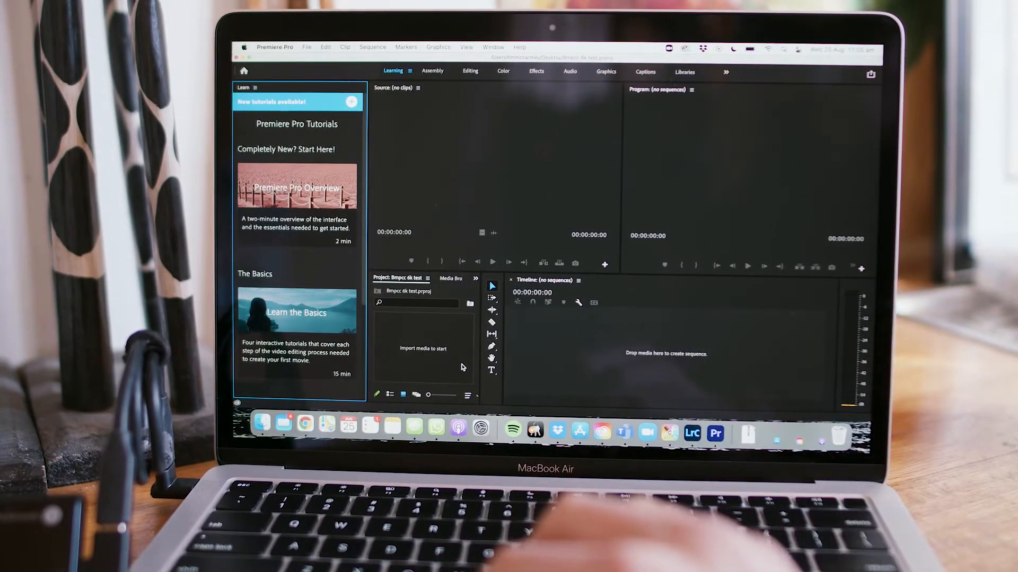
{"action": "mouse_move", "coordinate": [477, 206]}
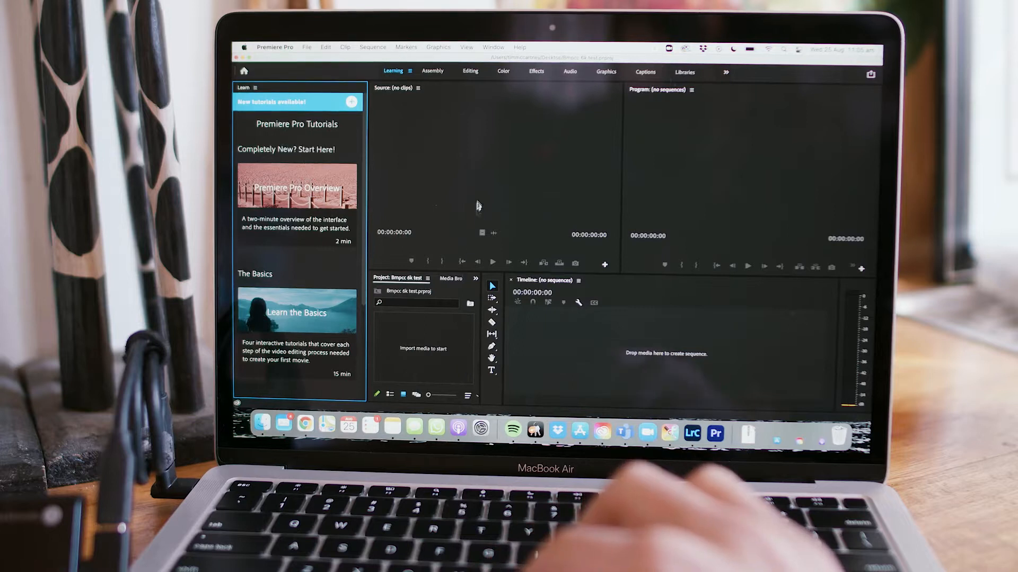
Step: Open the SSD in Finder and select its .braw clips for the Premiere timeline
{"action": "left_click", "coordinate": [665, 351]}
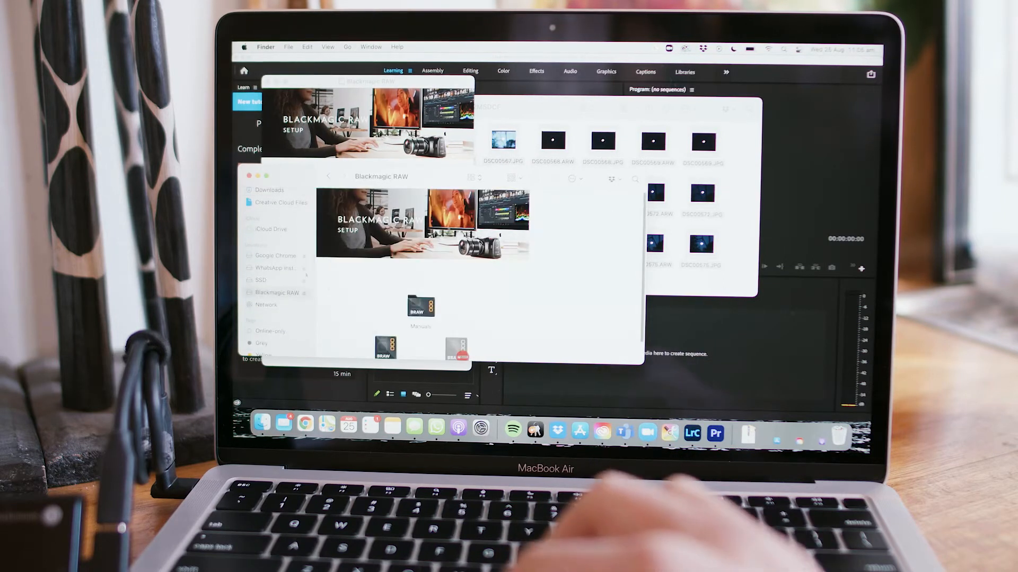
{"action": "left_click", "coordinate": [261, 279]}
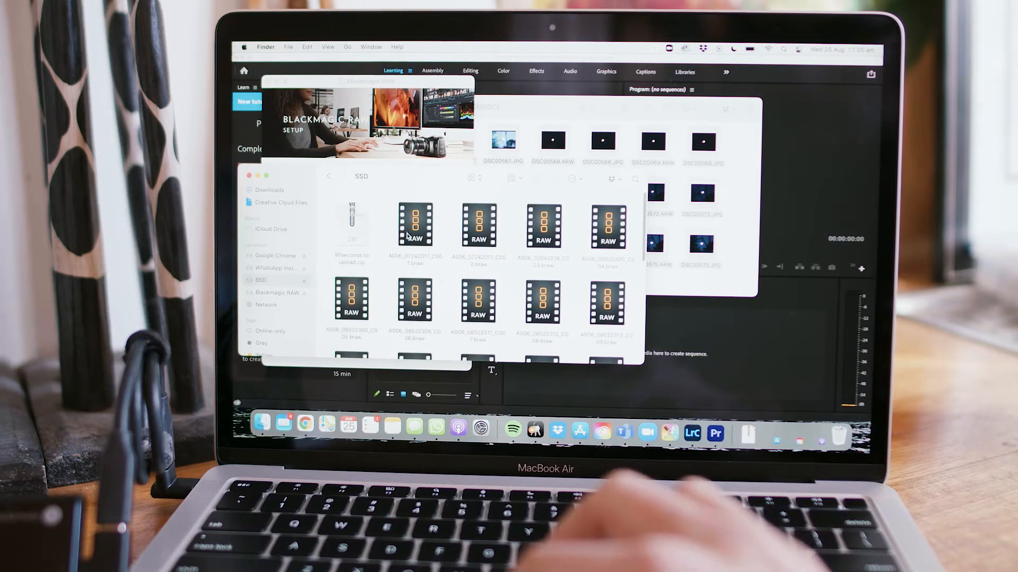
{"action": "left_click", "coordinate": [351, 224]}
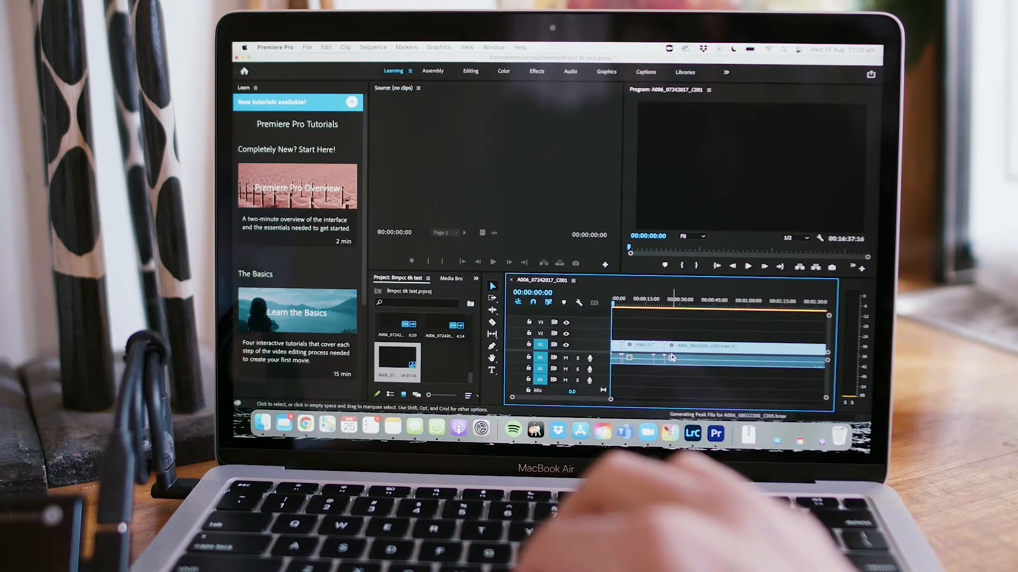
Step: Focus the Program Monitor, maximise it, and play the clip at 1/16 resolution
{"action": "left_click", "coordinate": [640, 299]}
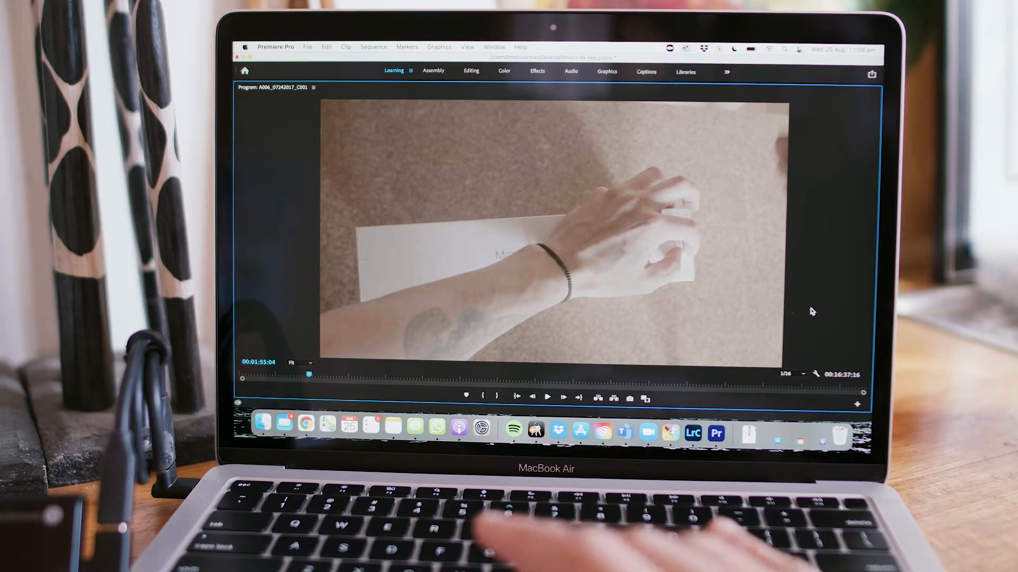
Step: Play the BRAW clip and raise Playback Resolution to 1/8
{"action": "left_click", "coordinate": [547, 397]}
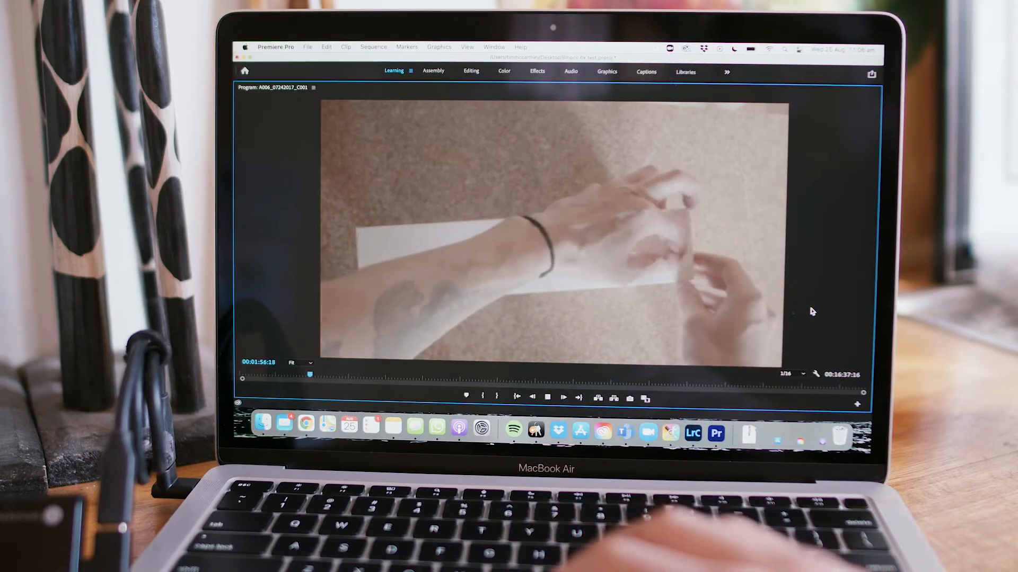
{"action": "left_click", "coordinate": [563, 397]}
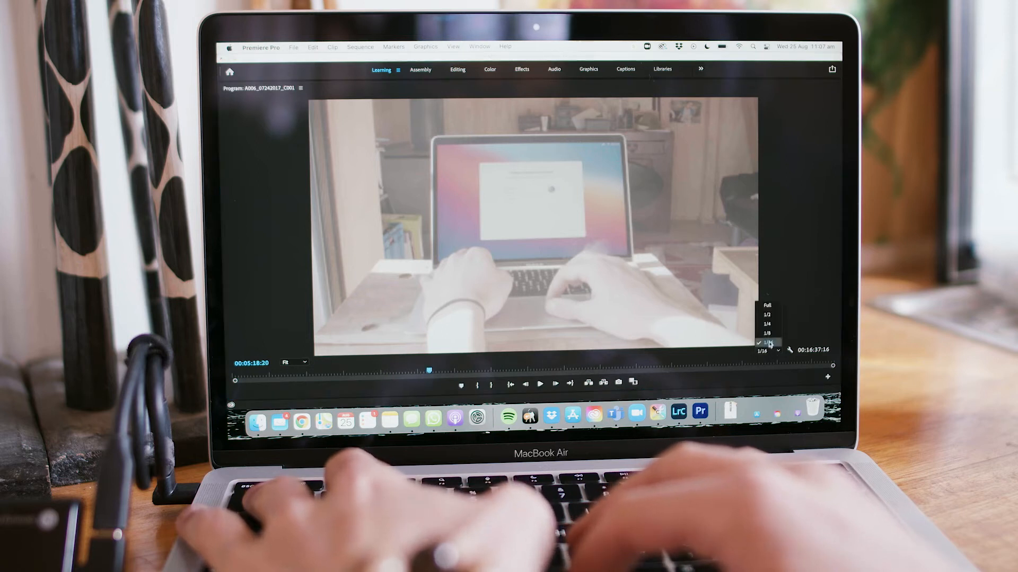
{"action": "left_click", "coordinate": [768, 333]}
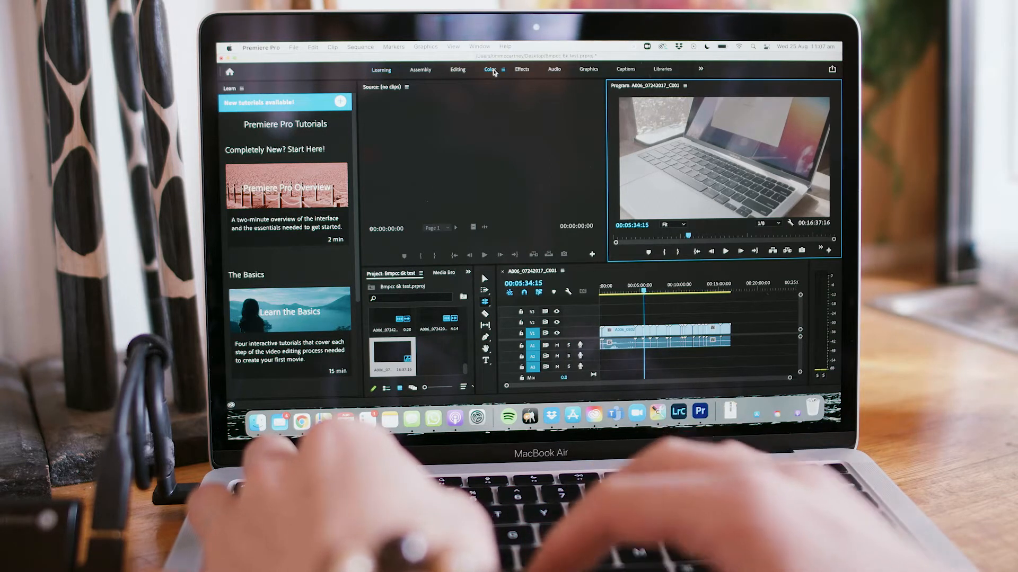
Step: In the Color workspace, raise the timeline clip's contrast and darken its shadows
{"action": "left_click", "coordinate": [489, 69]}
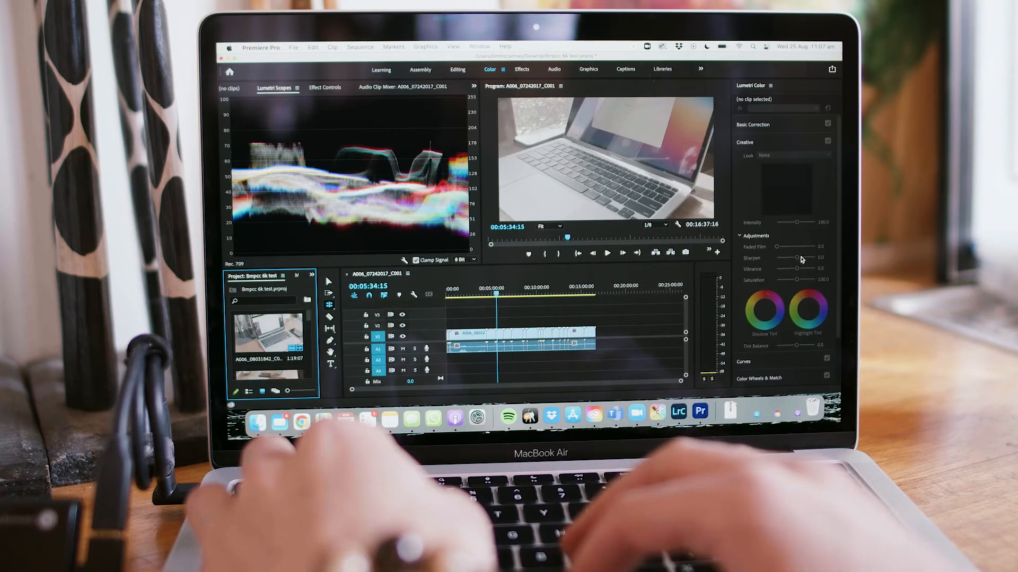
{"action": "left_click", "coordinate": [753, 124]}
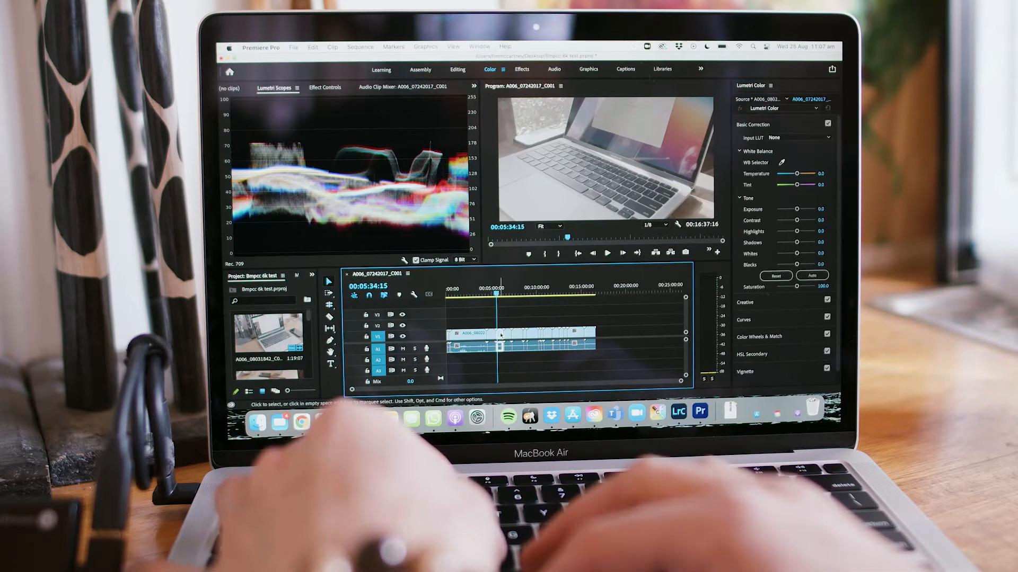
{"action": "left_click_drag", "start_coordinate": [795, 220], "coordinate": [807, 220]}
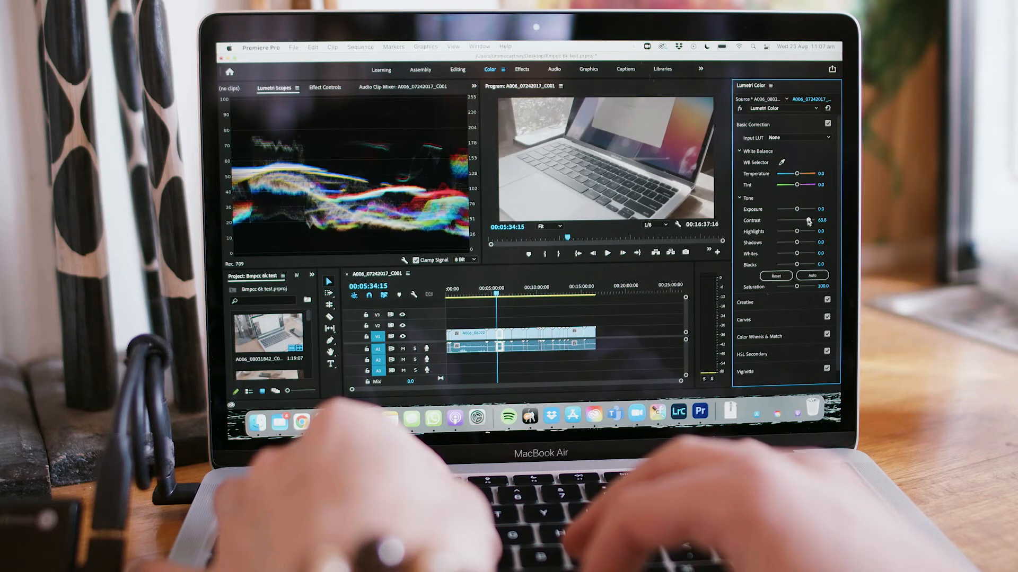
{"action": "left_click_drag", "start_coordinate": [795, 243], "coordinate": [784, 242]}
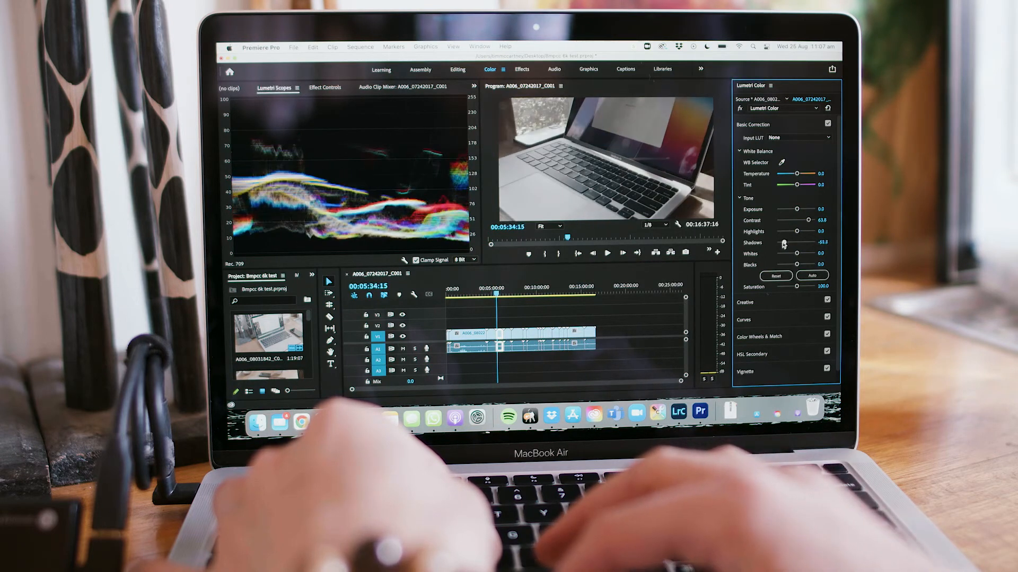
Step: Deepen the darks with the RGB curve, warm the temperature, then switch to Lightroom Classic
{"action": "left_click", "coordinate": [744, 159]}
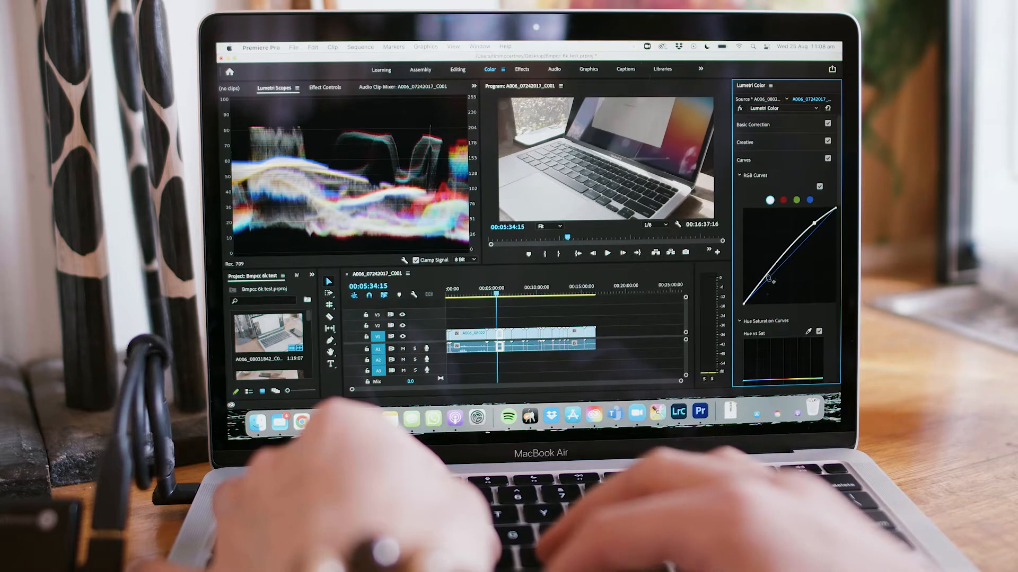
{"action": "left_click_drag", "start_coordinate": [769, 278], "coordinate": [763, 287]}
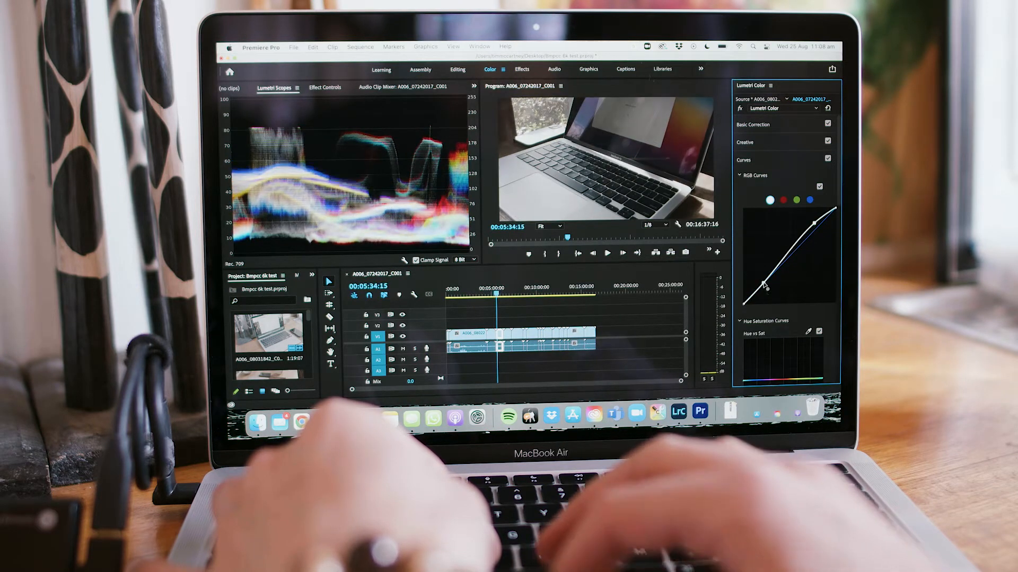
{"action": "left_click", "coordinate": [754, 124]}
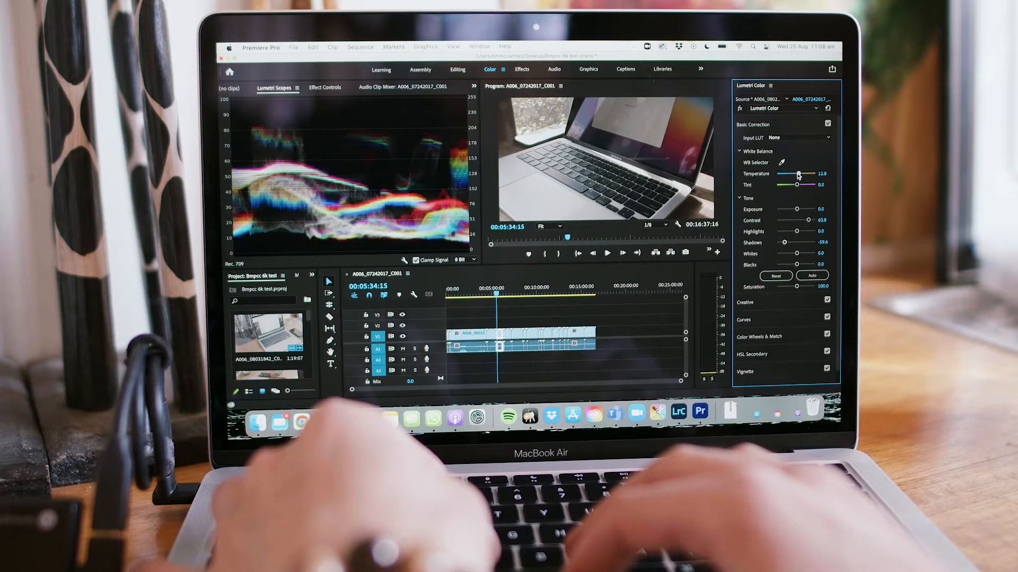
{"action": "left_click_drag", "start_coordinate": [798, 174], "coordinate": [795, 174]}
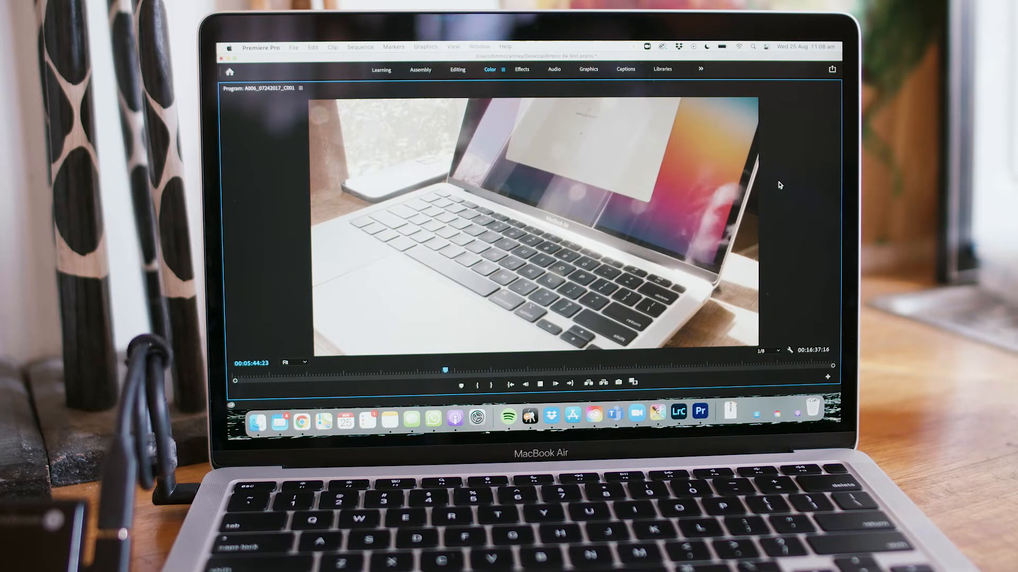
{"action": "left_click", "coordinate": [555, 384]}
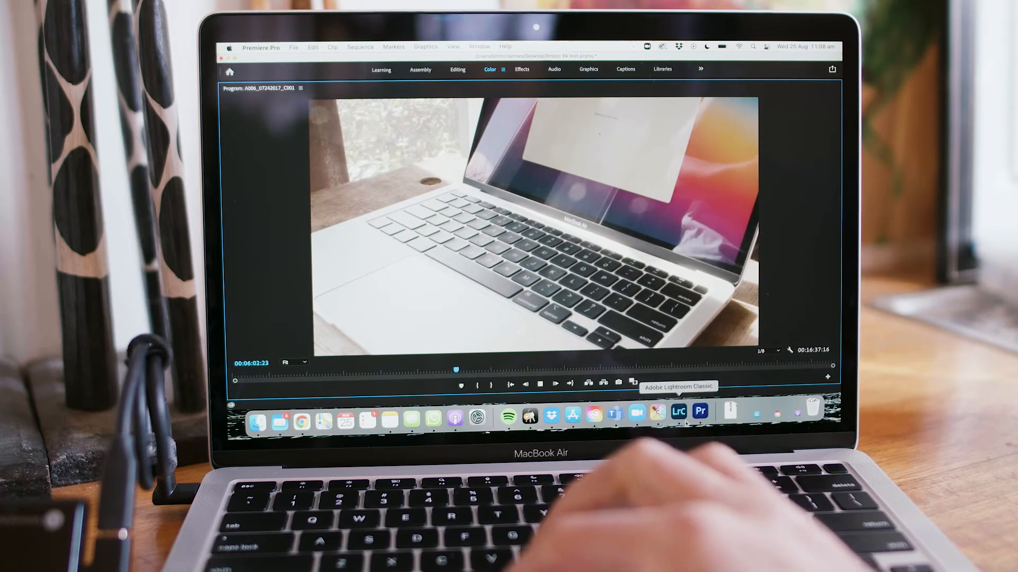
{"action": "left_click", "coordinate": [678, 413]}
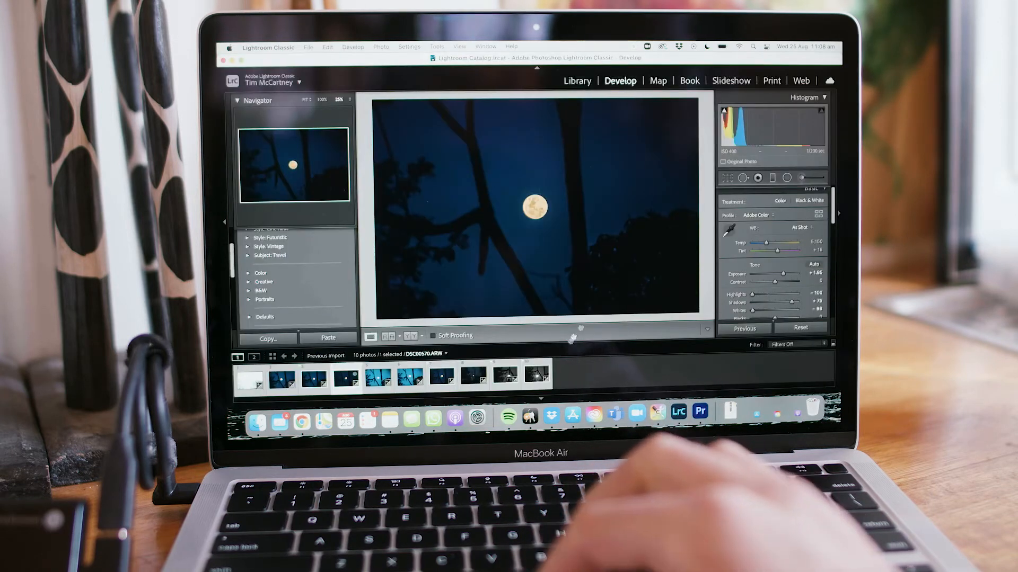
Step: Filter the filmstrip to show only the flagged moon photos
{"action": "left_click", "coordinate": [787, 344]}
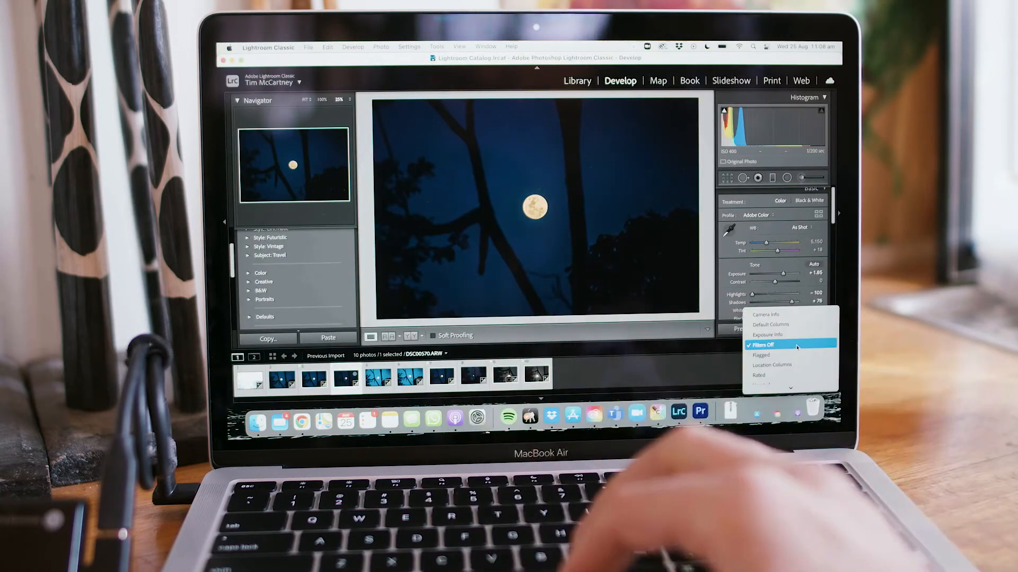
{"action": "left_click", "coordinate": [760, 356]}
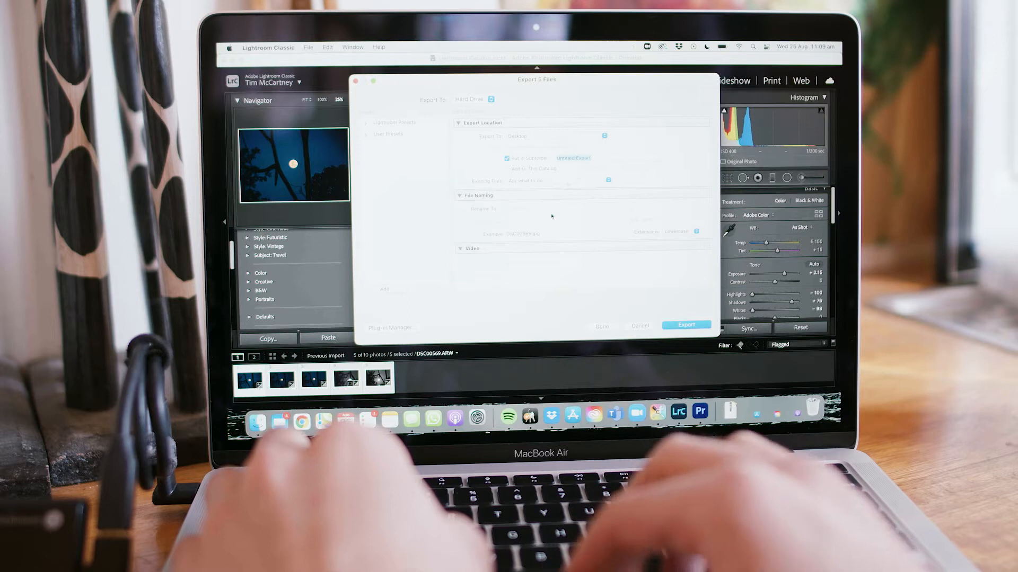
Step: Export the five flagged photos into an Untitled Export subfolder
{"action": "left_click", "coordinate": [573, 158]}
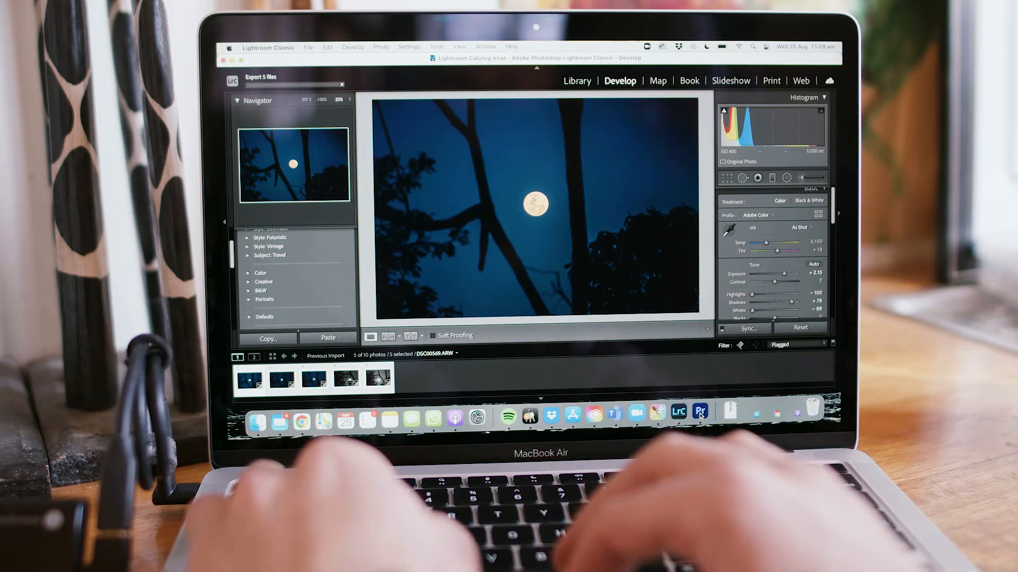
{"action": "left_click", "coordinate": [699, 413]}
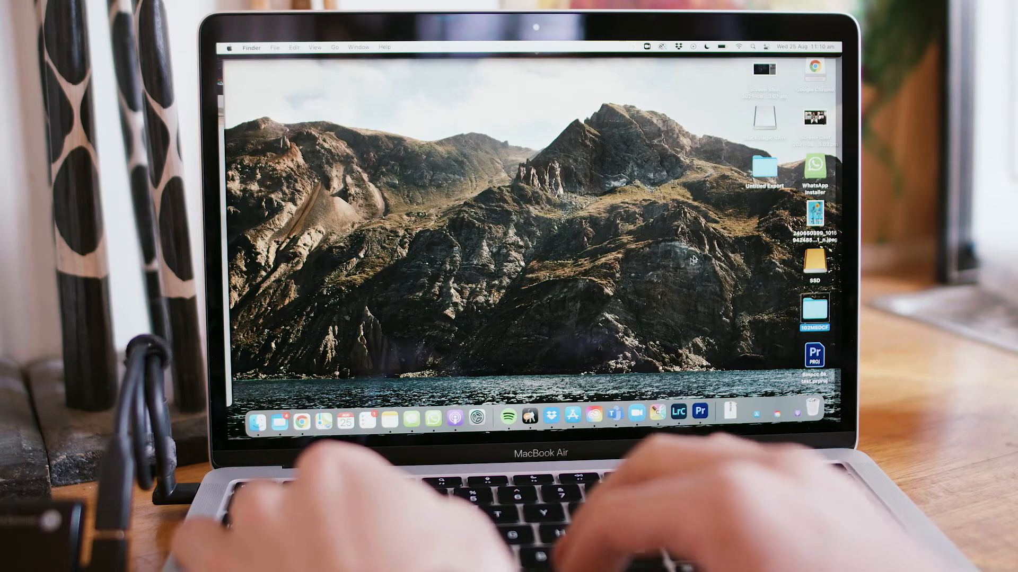
Step: Quick Look the exported moon JPGs in Untitled Export, then return to Premiere Pro
{"action": "double_click", "coordinate": [813, 305]}
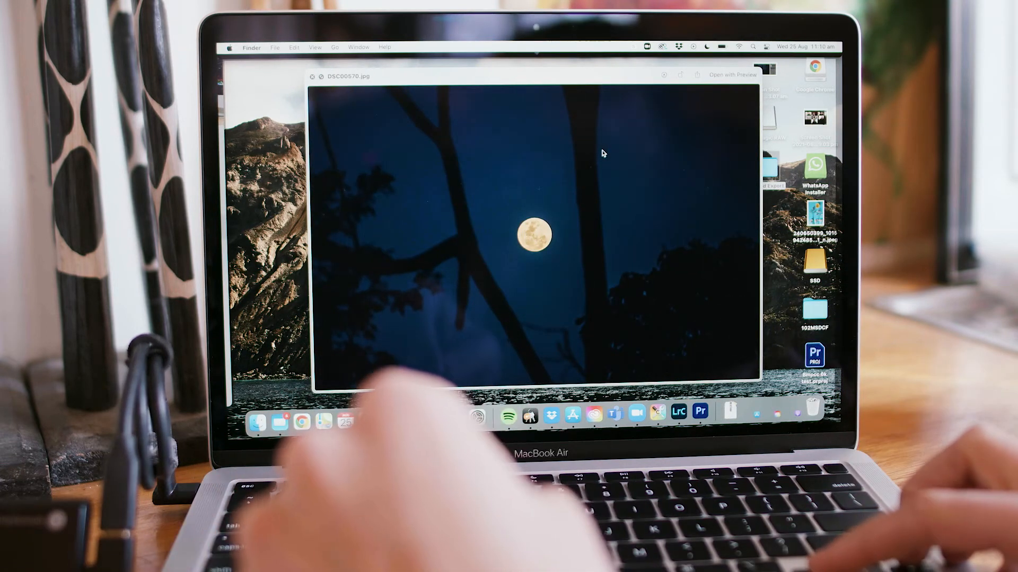
{"action": "key", "text": "left"}
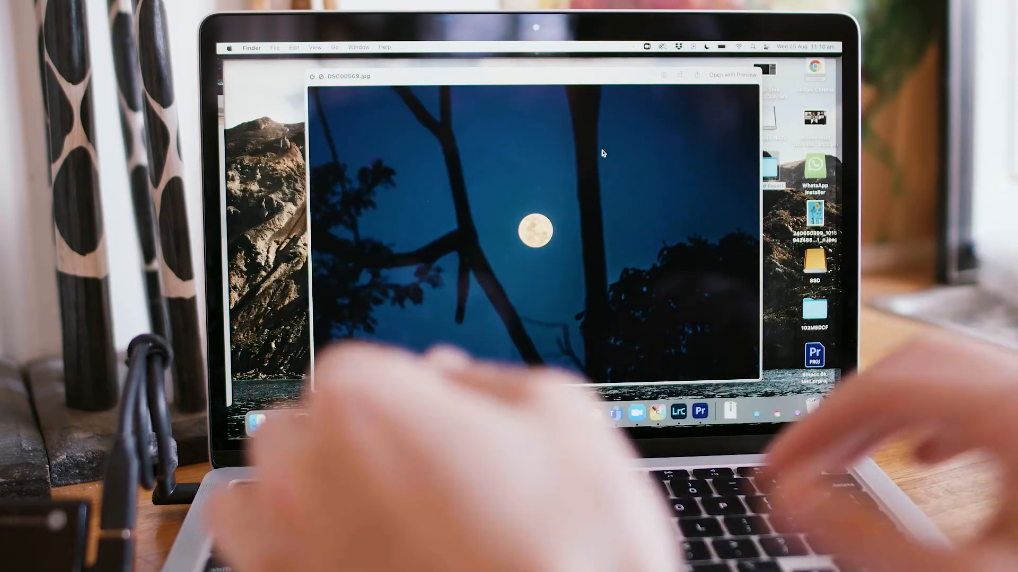
{"action": "left_click", "coordinate": [699, 411]}
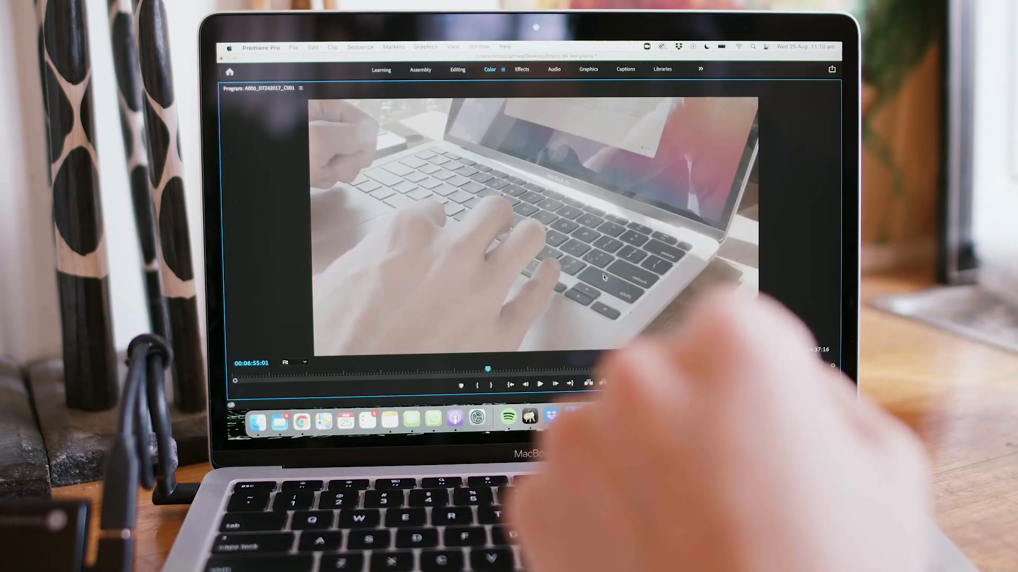
Step: Restore the full editing layout from the maximised Program Monitor
{"action": "left_click", "coordinate": [540, 384]}
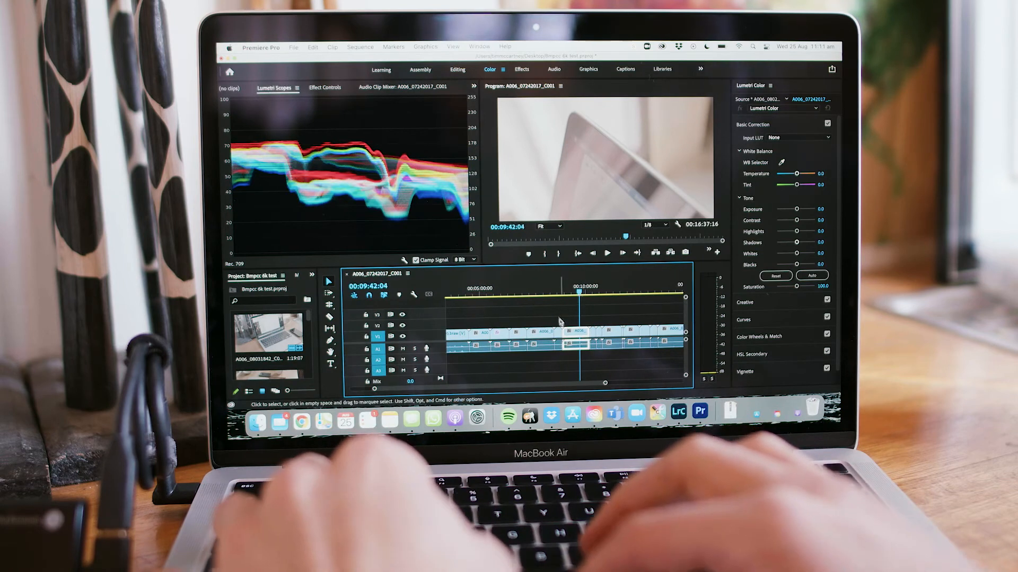
Step: Pick the Lumetri Color effect in Effect Controls to copy onto the 00:10:39:01 clip
{"action": "left_click", "coordinate": [514, 295]}
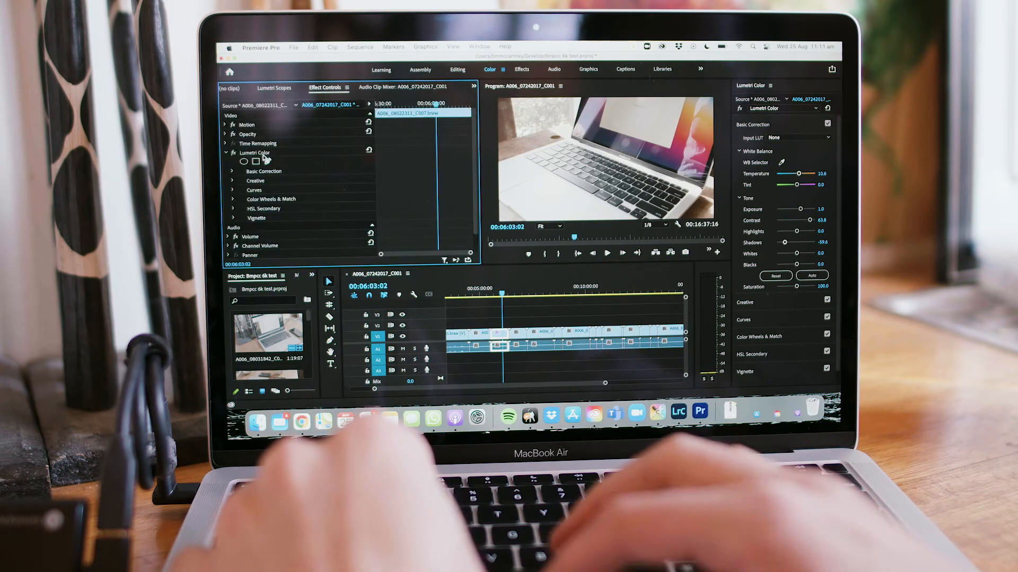
{"action": "left_click", "coordinate": [263, 152]}
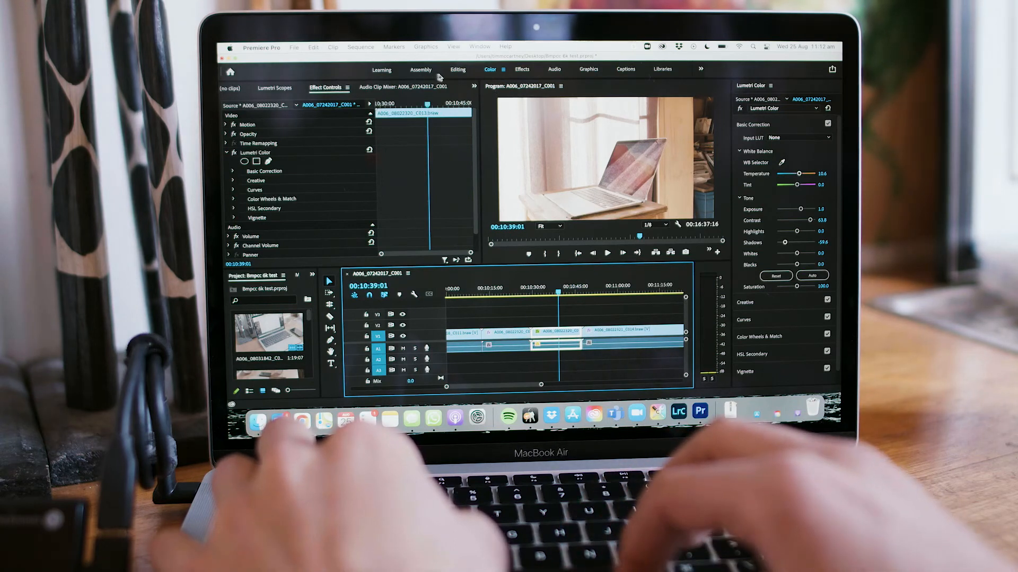
Step: Search effects for Warp Stabilizer and nest the 00:10:39:01 clip as Nested Sequence 01
{"action": "left_click", "coordinate": [522, 70]}
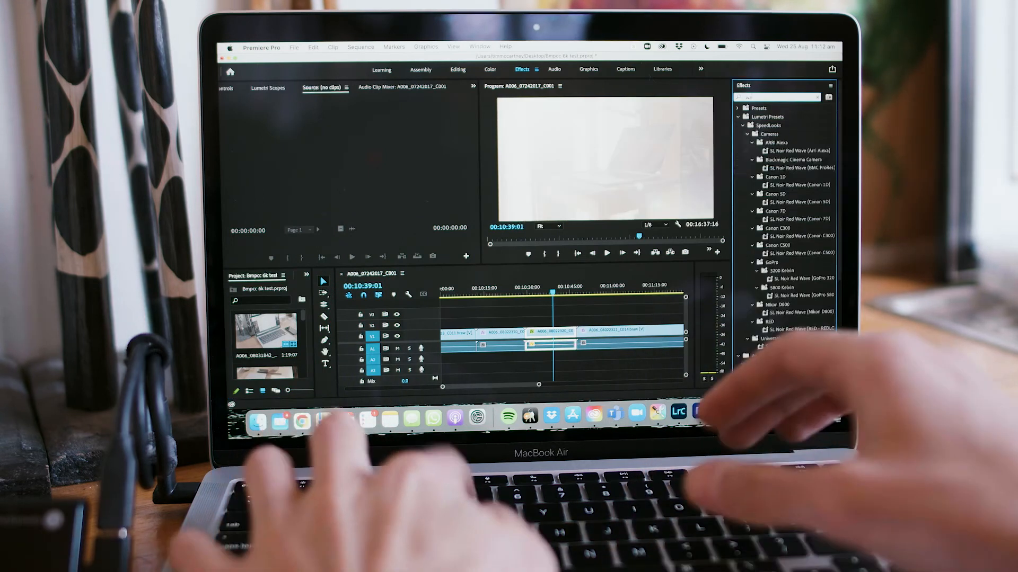
{"action": "type", "text": "warp"}
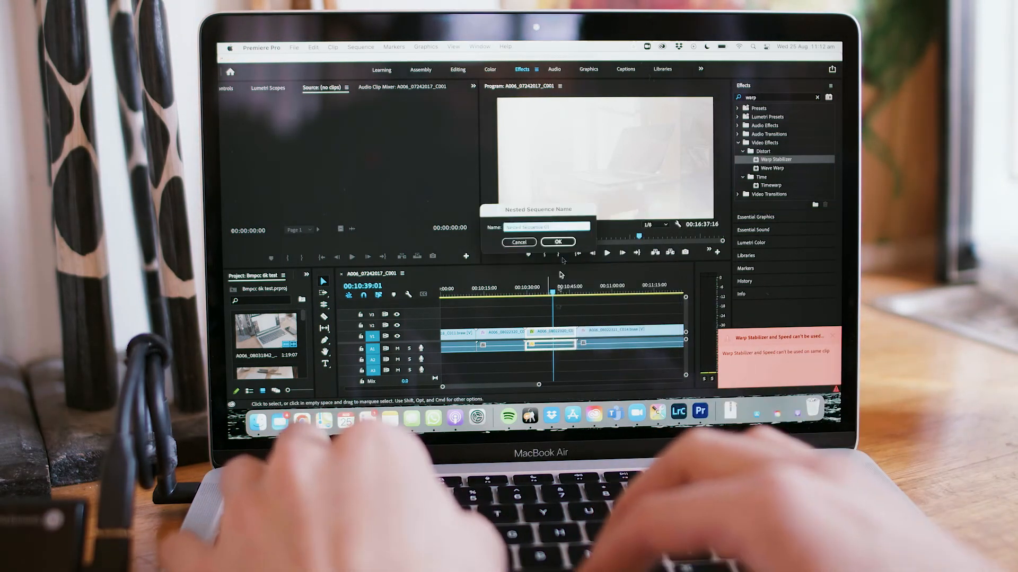
{"action": "left_click", "coordinate": [557, 241]}
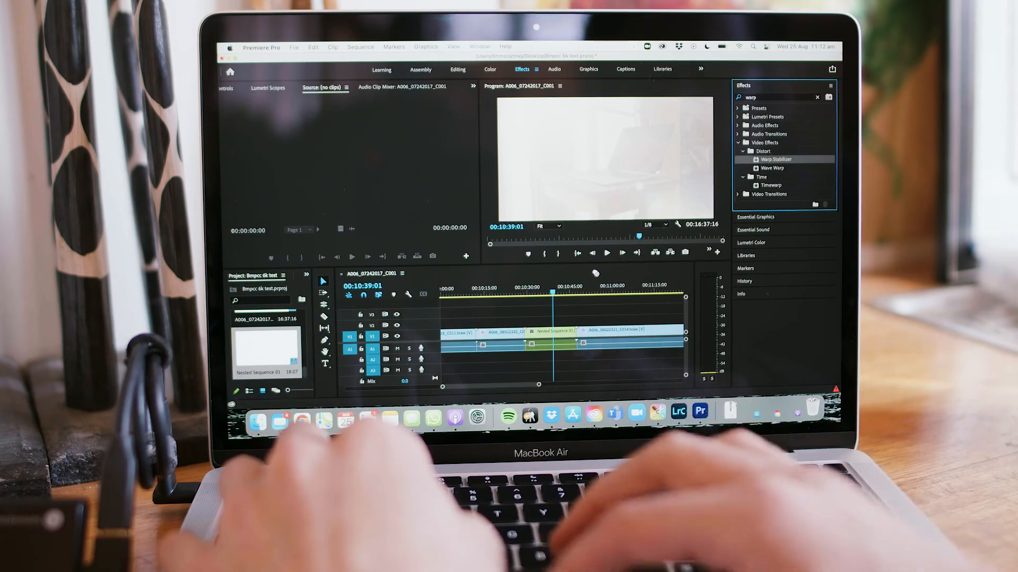